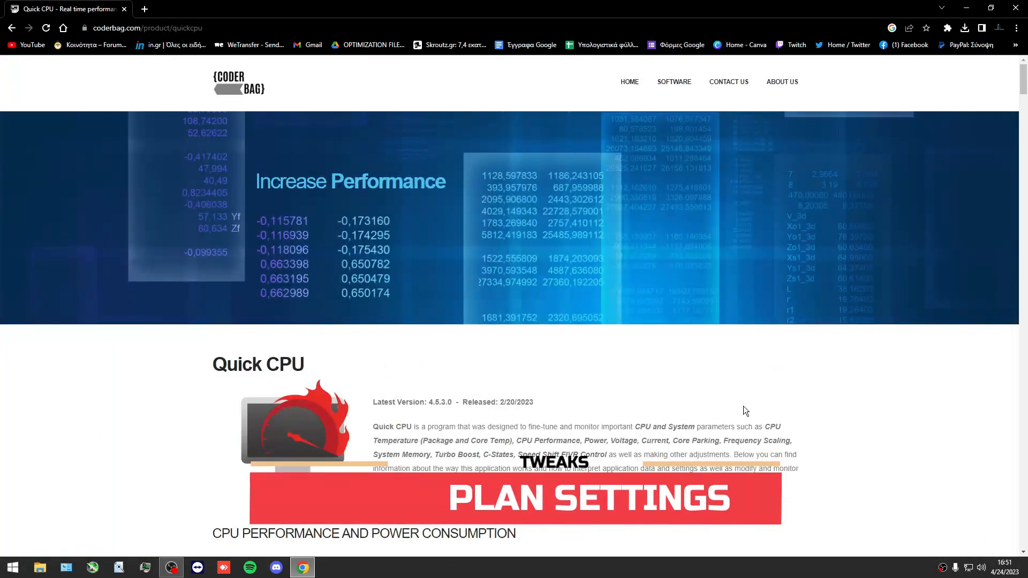
Download the Quick CPU x64 package from the coderbag.com product page
scroll(down, 3)
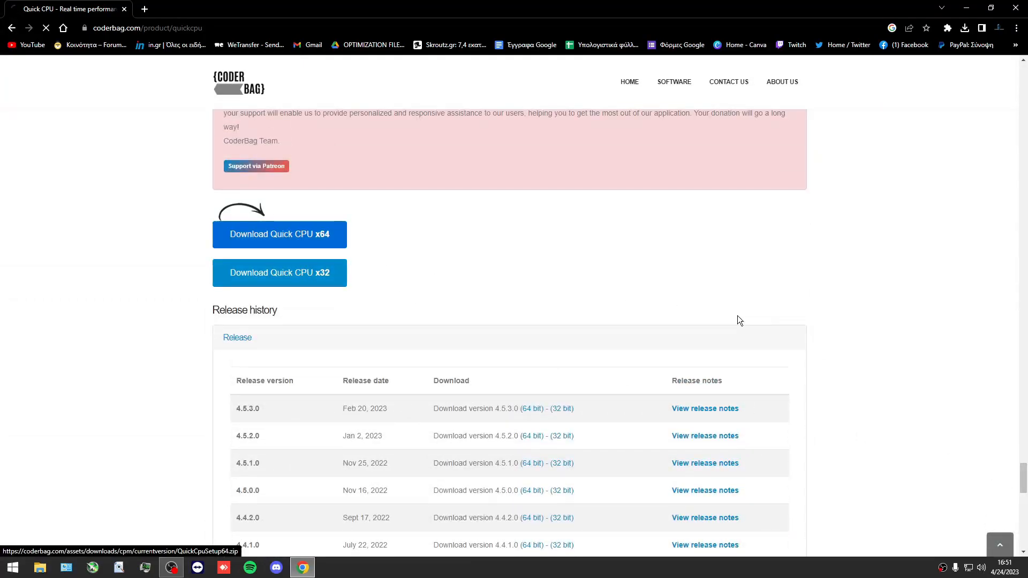
click(963, 28)
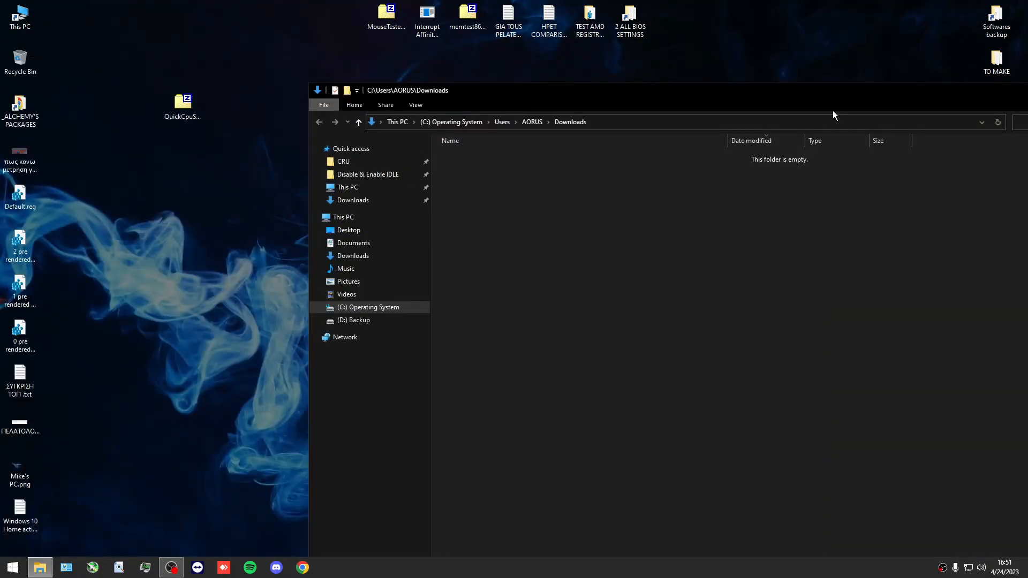
Extract the Quick CPU zip on the desktop, run the x64 installer, and launch QuickCPU
right_click(304, 105)
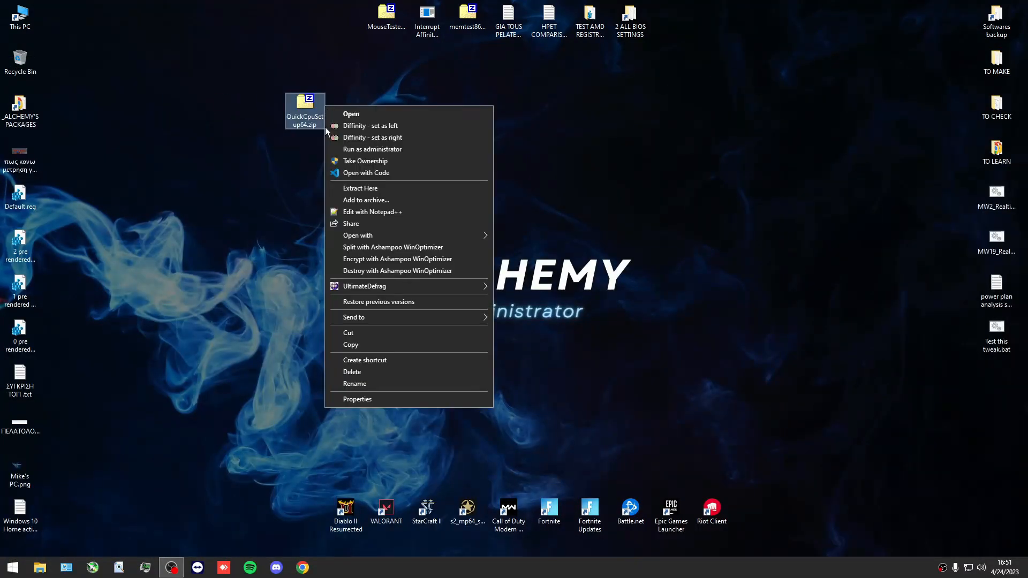
click(335, 295)
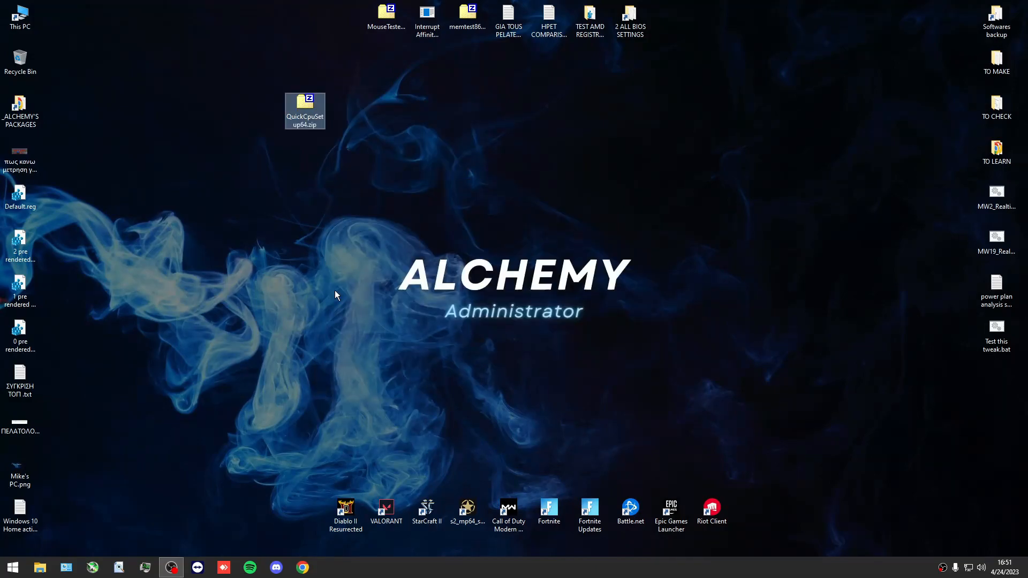
double_click(304, 105)
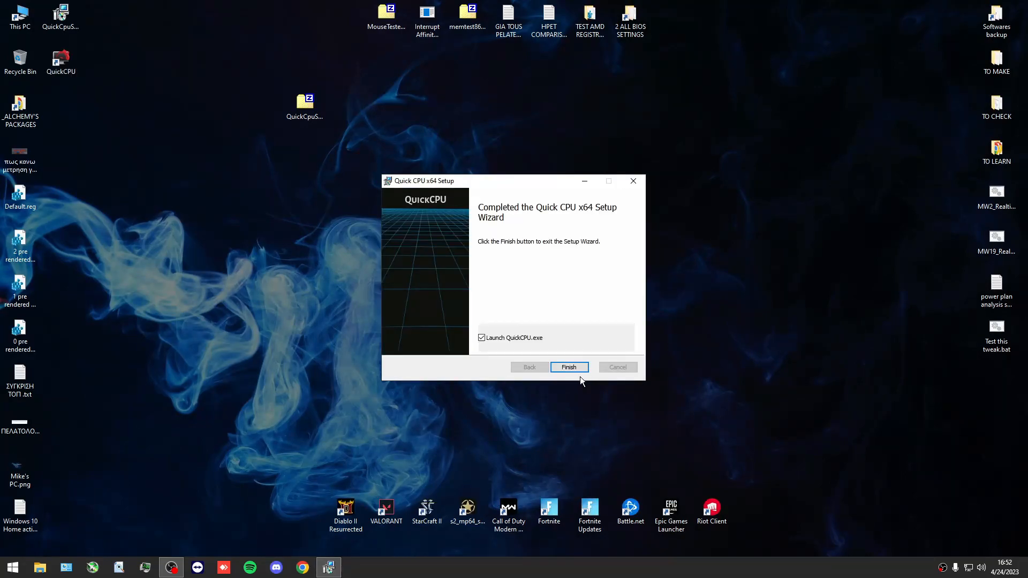
click(567, 367)
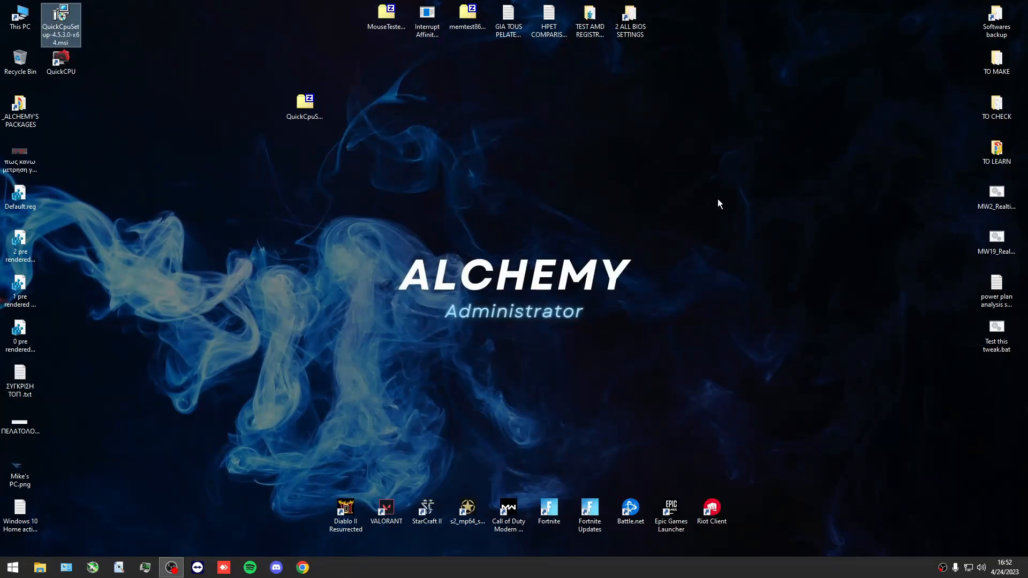
mouse_move(507, 470)
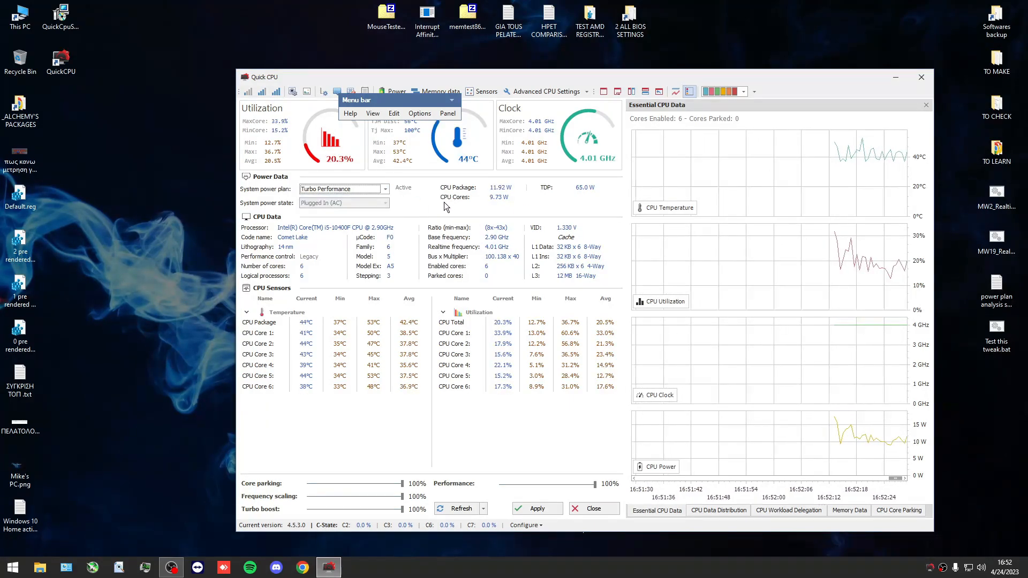
Open the Power Plan Settings for the Turbo Performance plan
drag(403, 100, 783, 17)
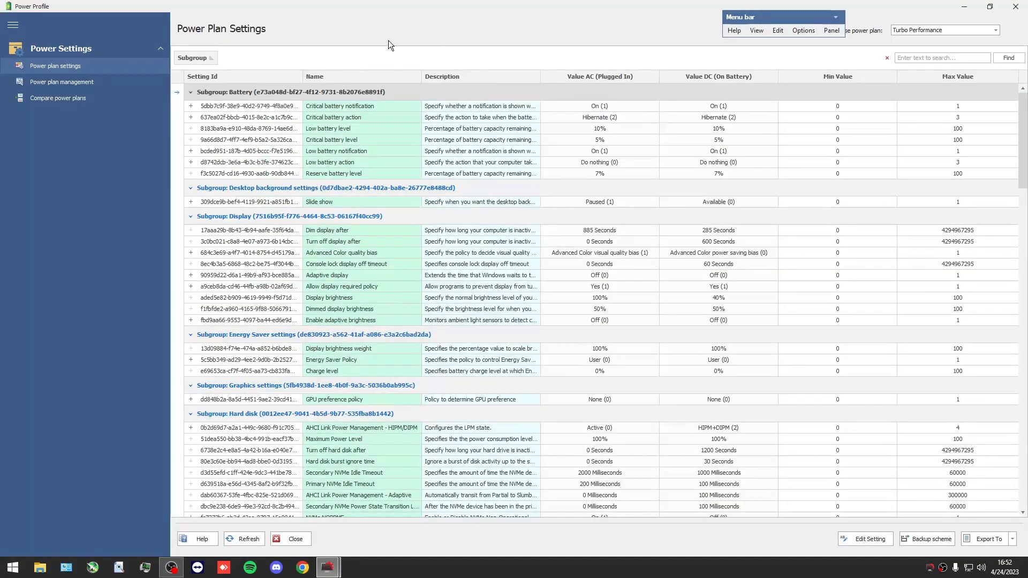
Compare Turbo Performance against Ultimate Performance, showing the 66 differing settings
click(58, 98)
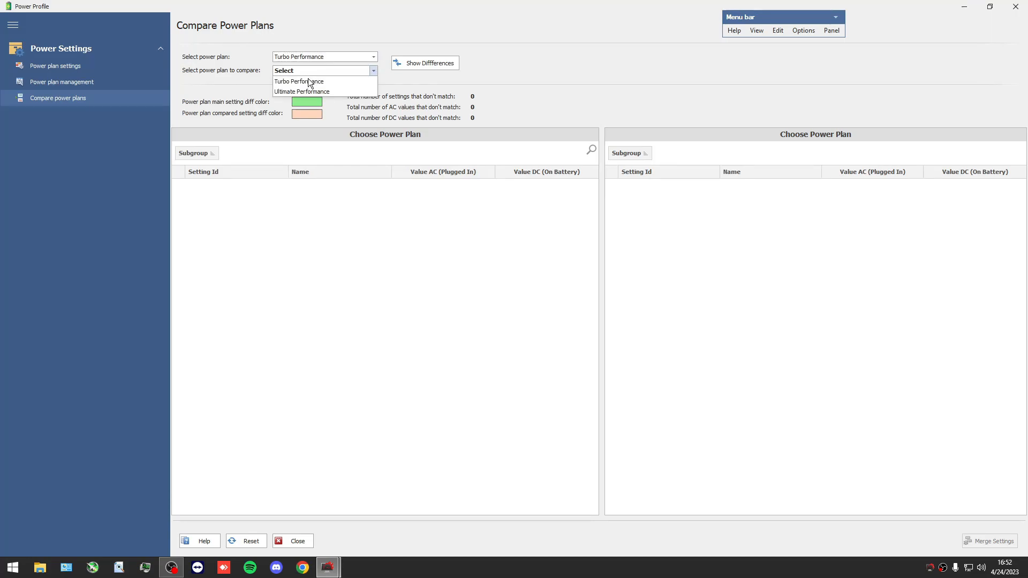
click(301, 91)
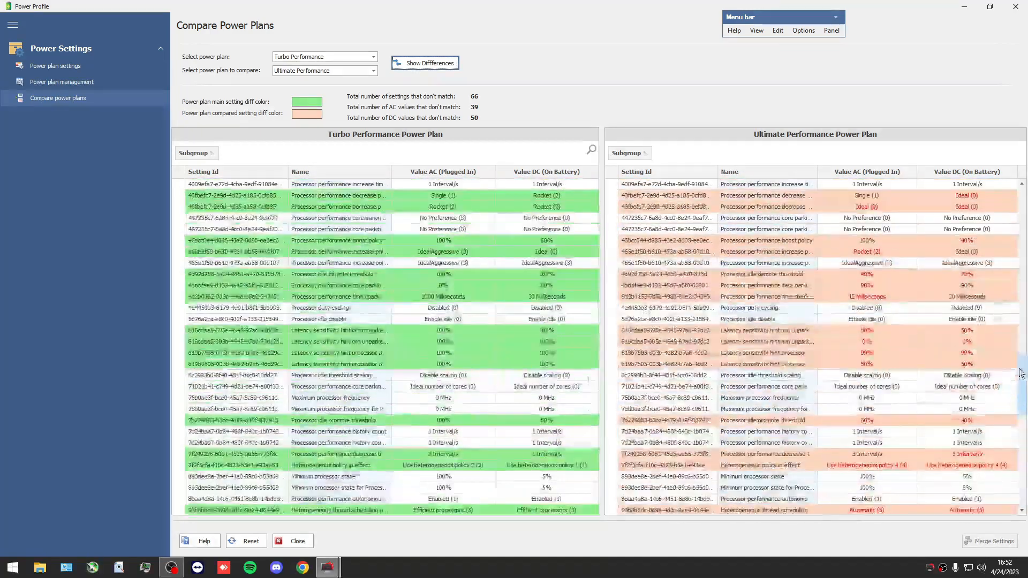
scroll(down, 3)
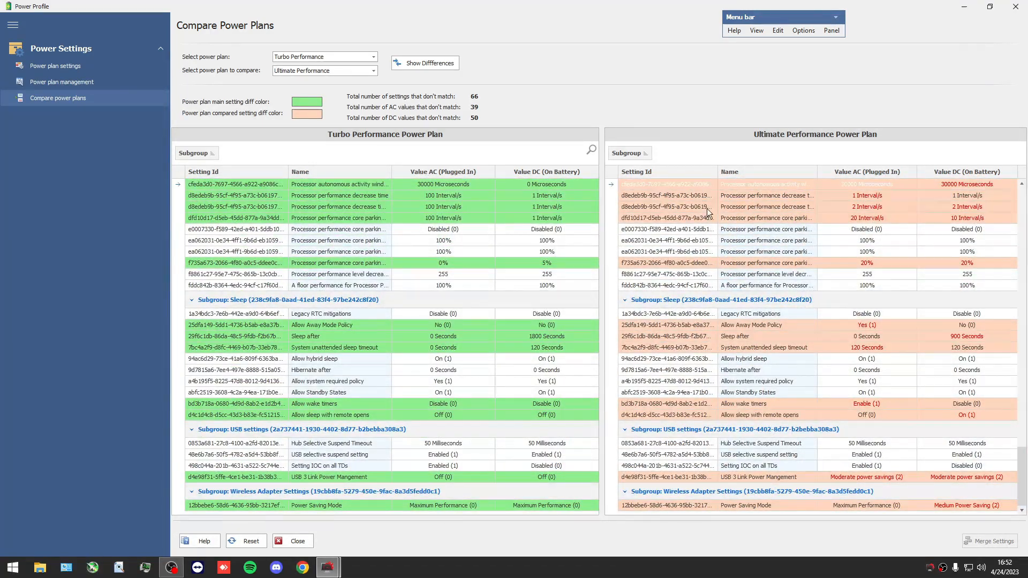
mouse_move(801, 219)
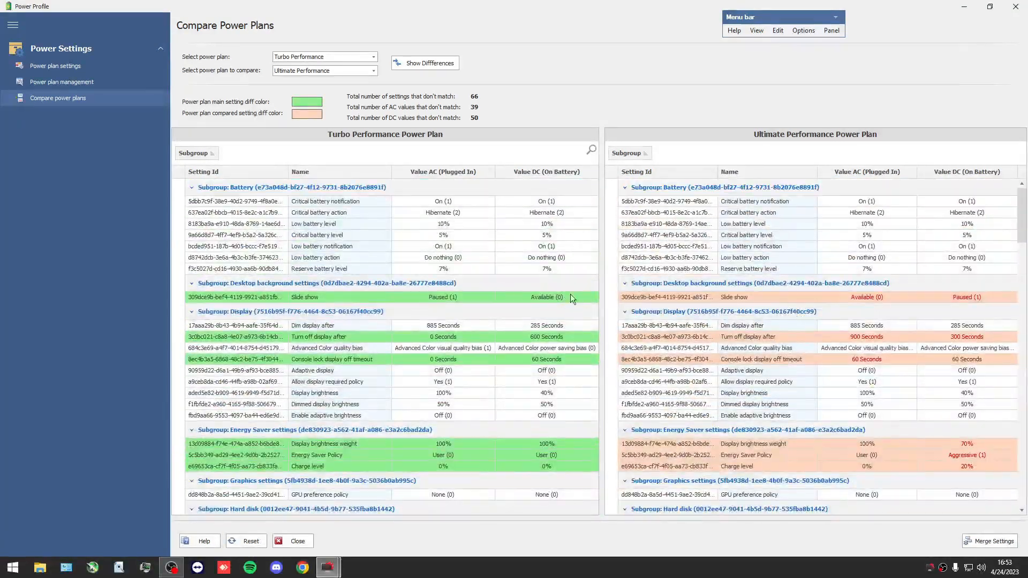
mouse_move(736, 183)
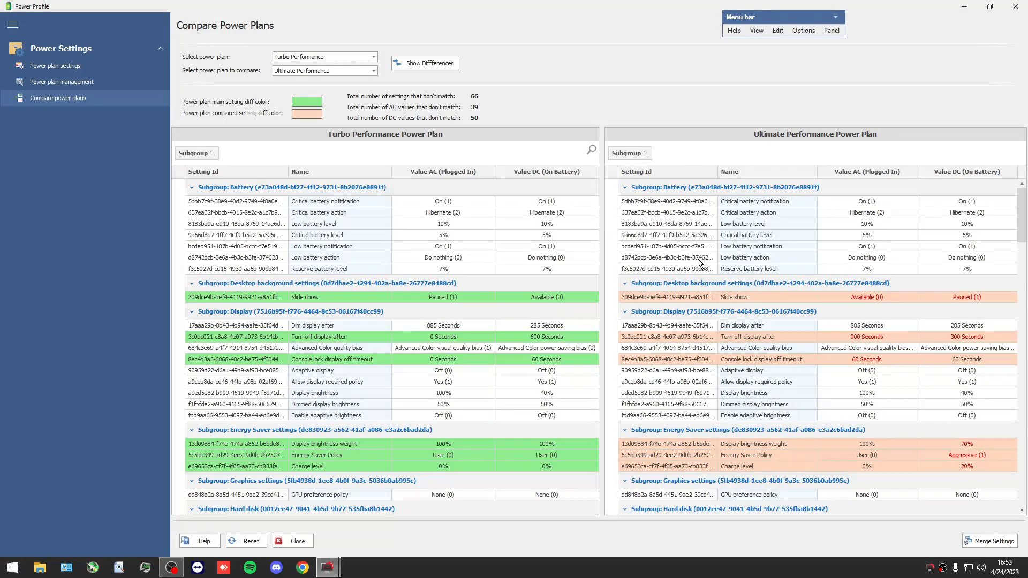
mouse_move(854, 293)
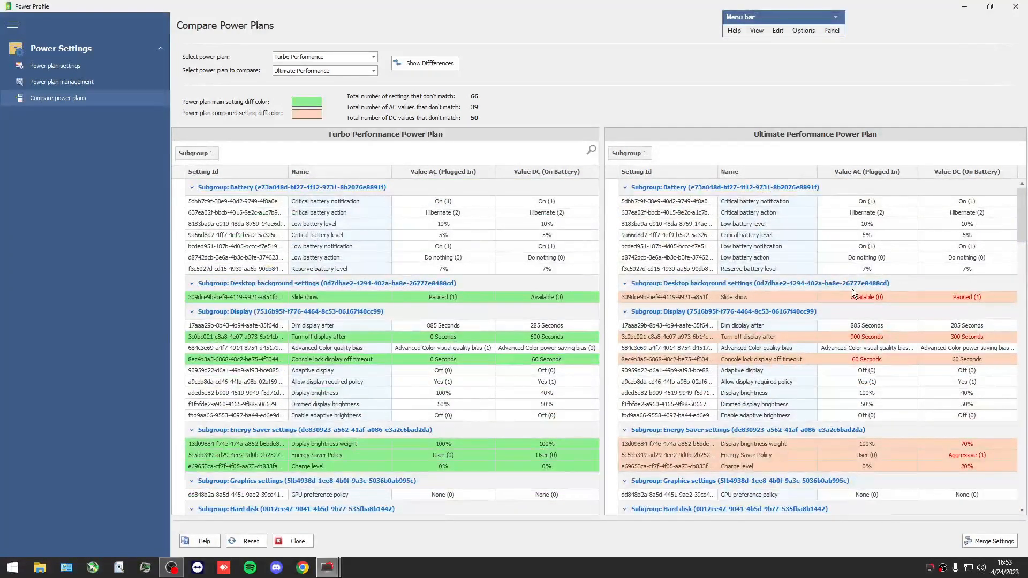
scroll(down, 3)
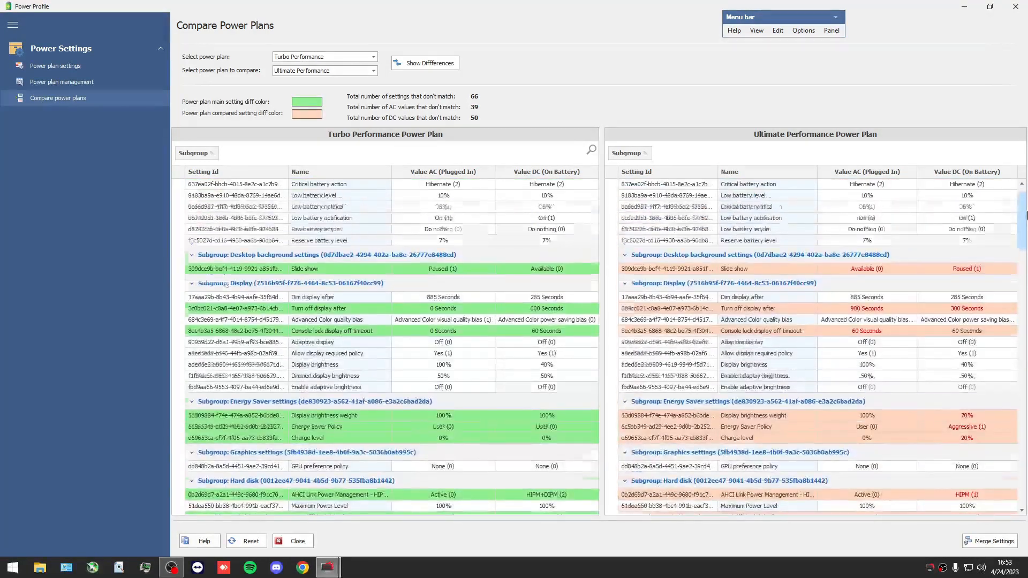
scroll(down, 3)
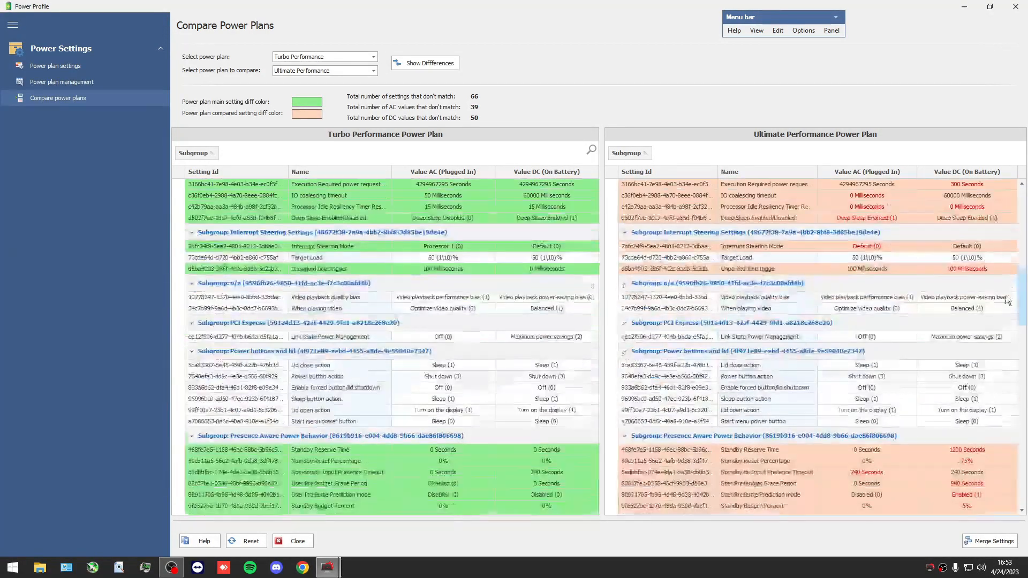
scroll(down, 3)
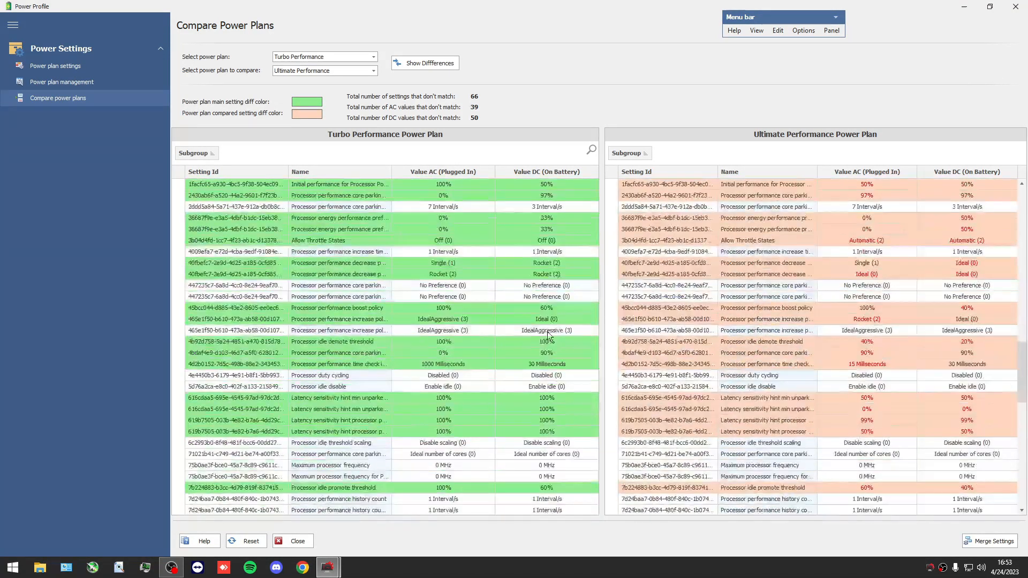
scroll(down, 3)
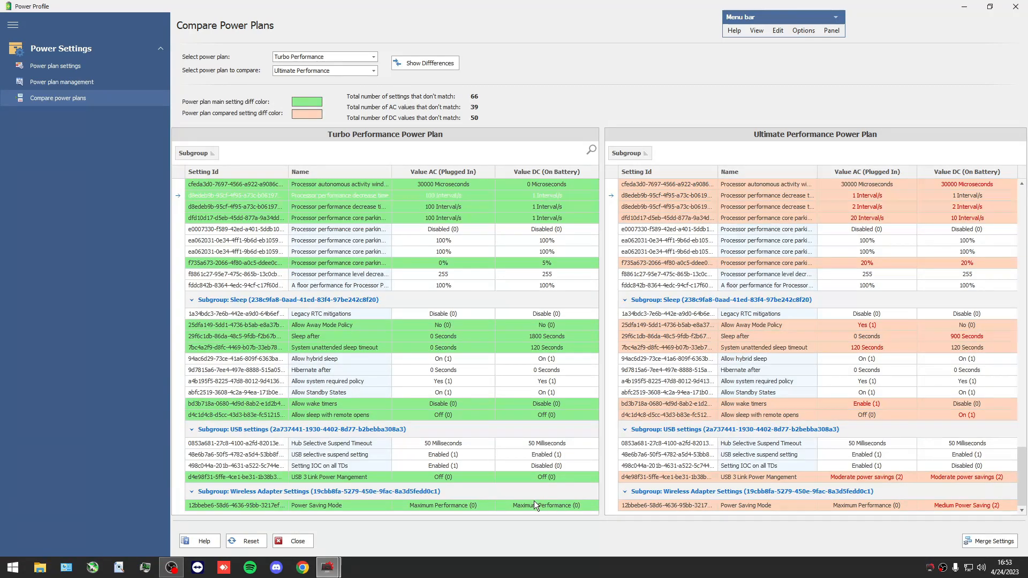
mouse_move(260, 470)
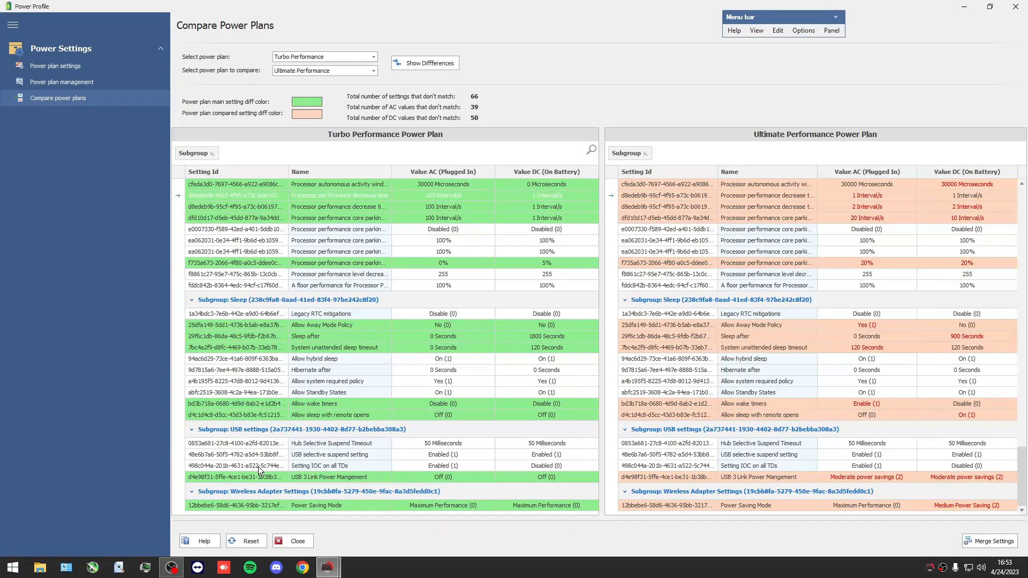
mouse_move(438, 438)
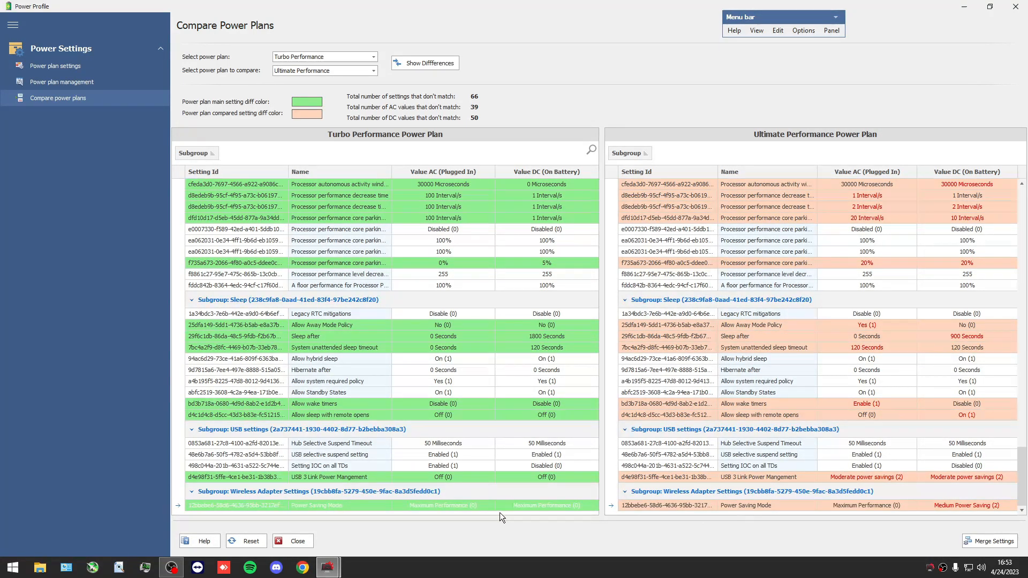
mouse_move(371, 505)
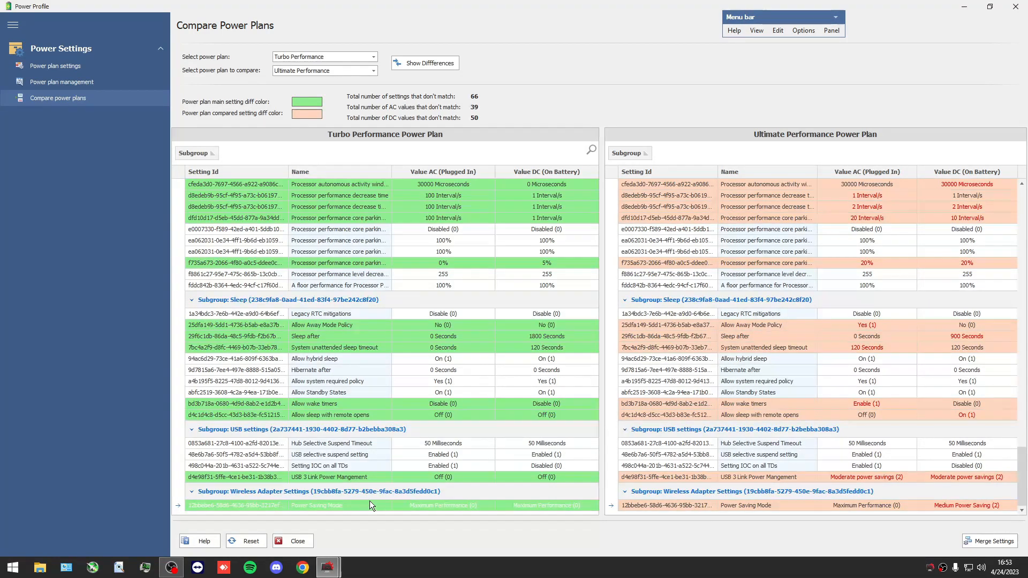
mouse_move(250, 516)
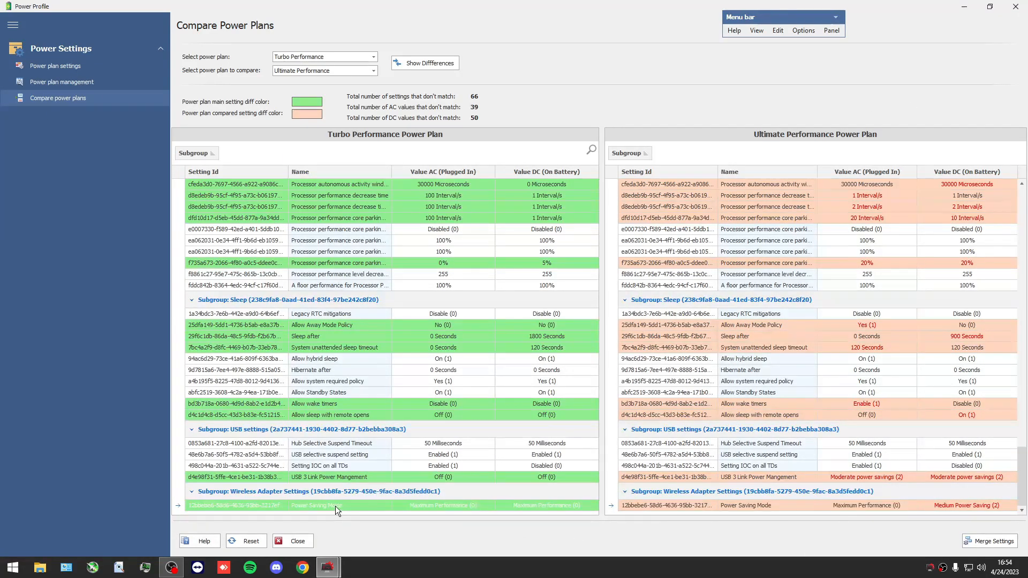
mouse_move(887, 498)
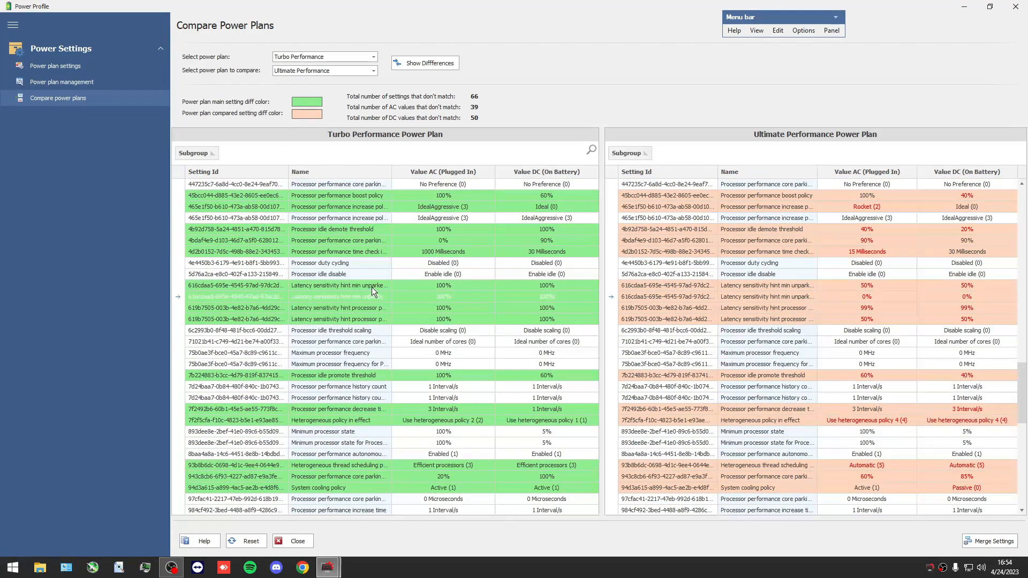
scroll(down, 3)
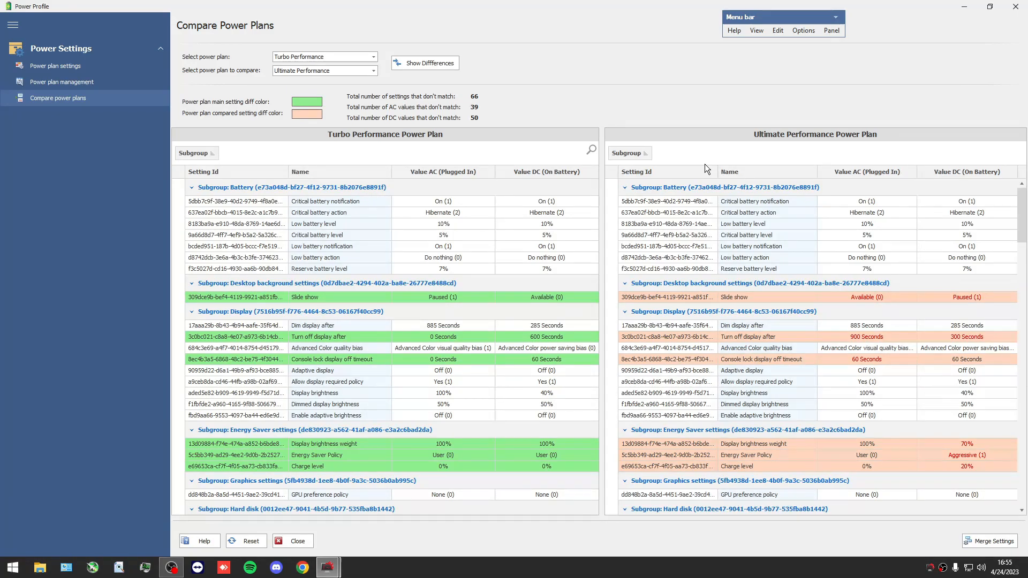
mouse_move(443, 155)
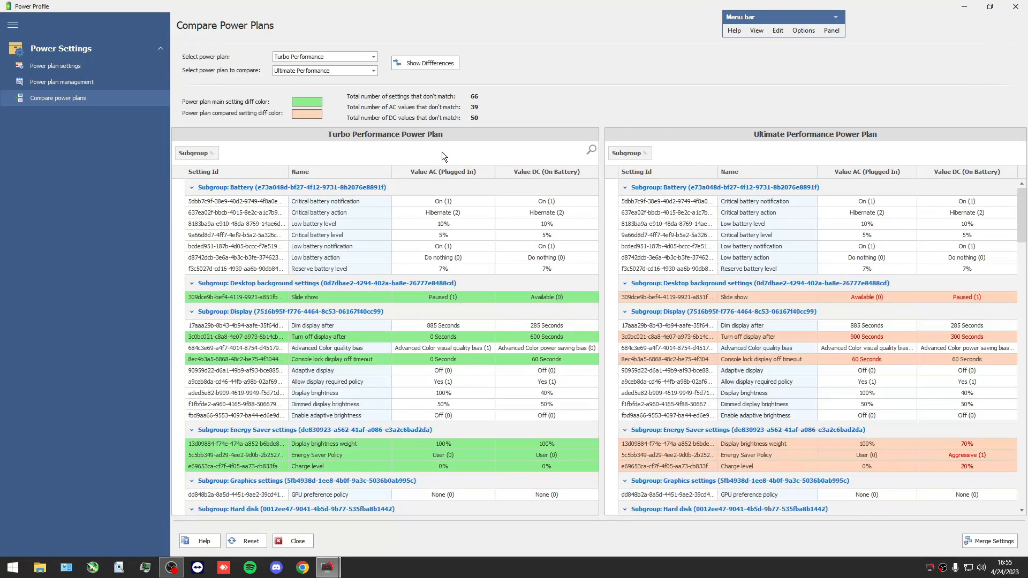
mouse_move(338, 141)
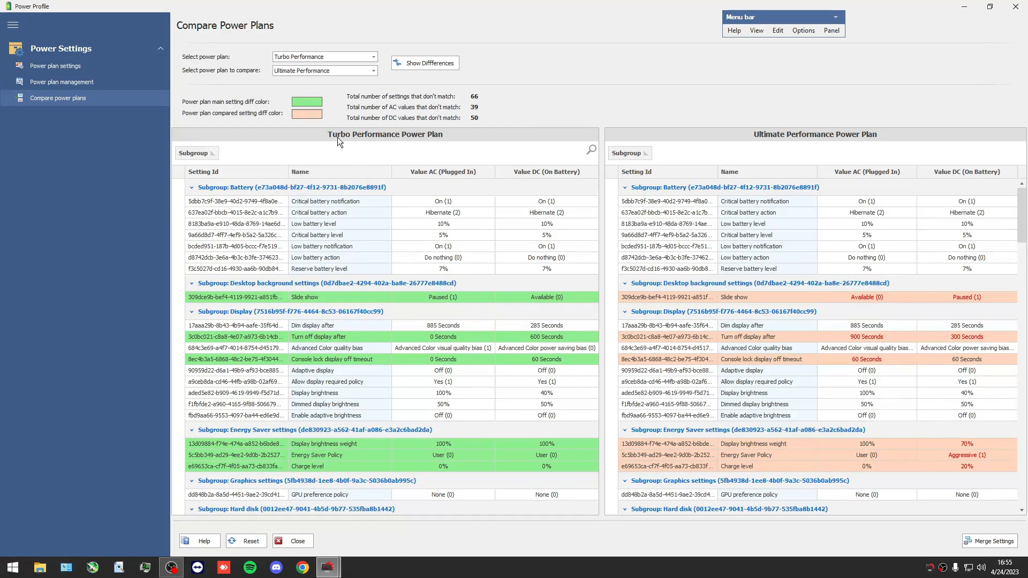
mouse_move(339, 133)
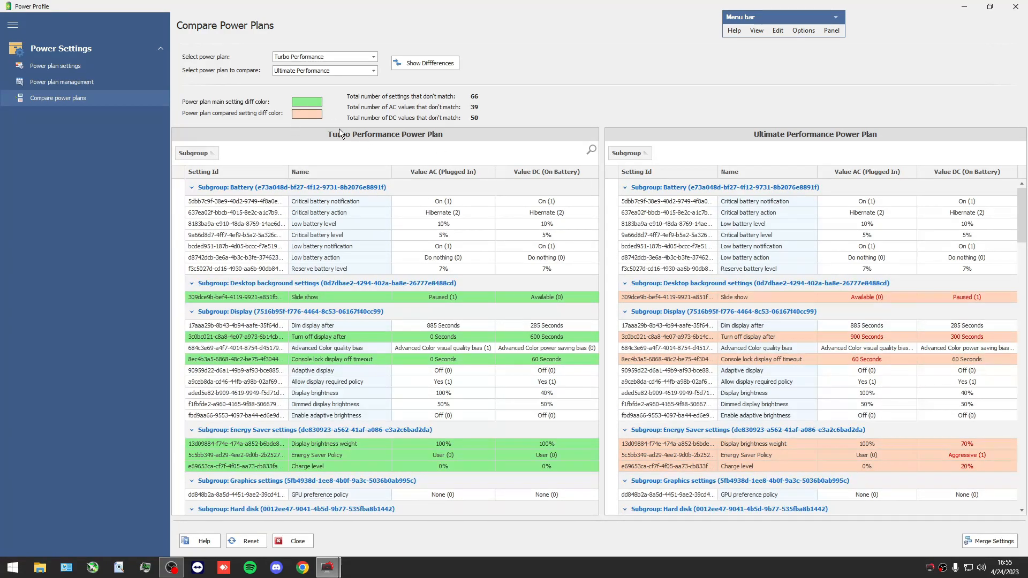
mouse_move(532, 262)
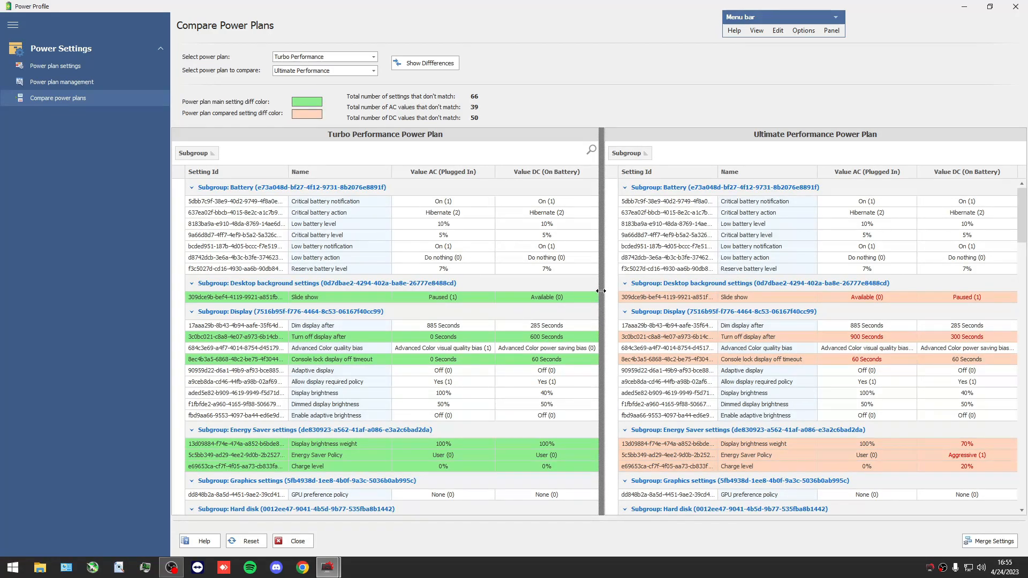
Review the comparison tables, then go to power plan management
scroll(down, 3)
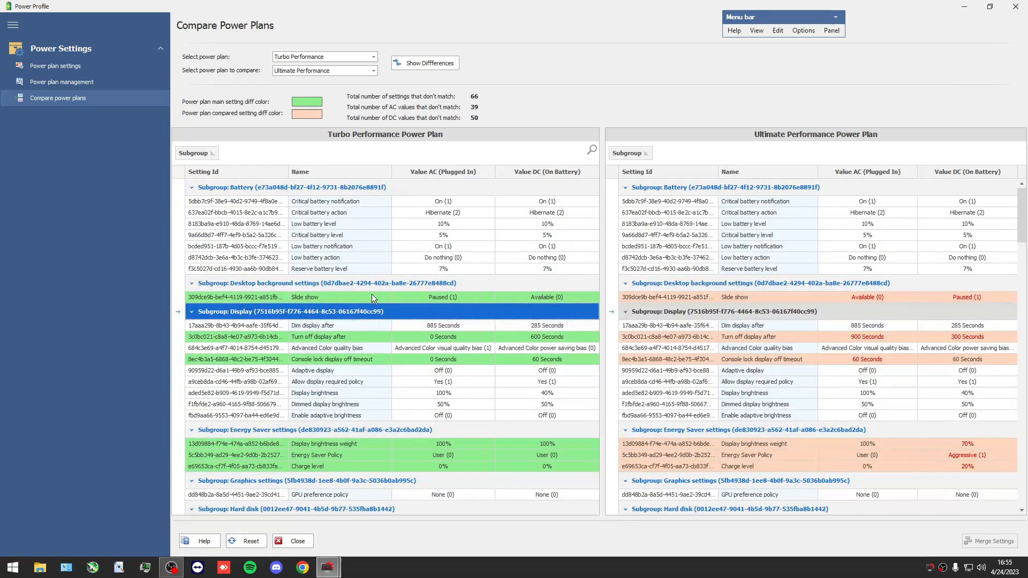
mouse_move(348, 319)
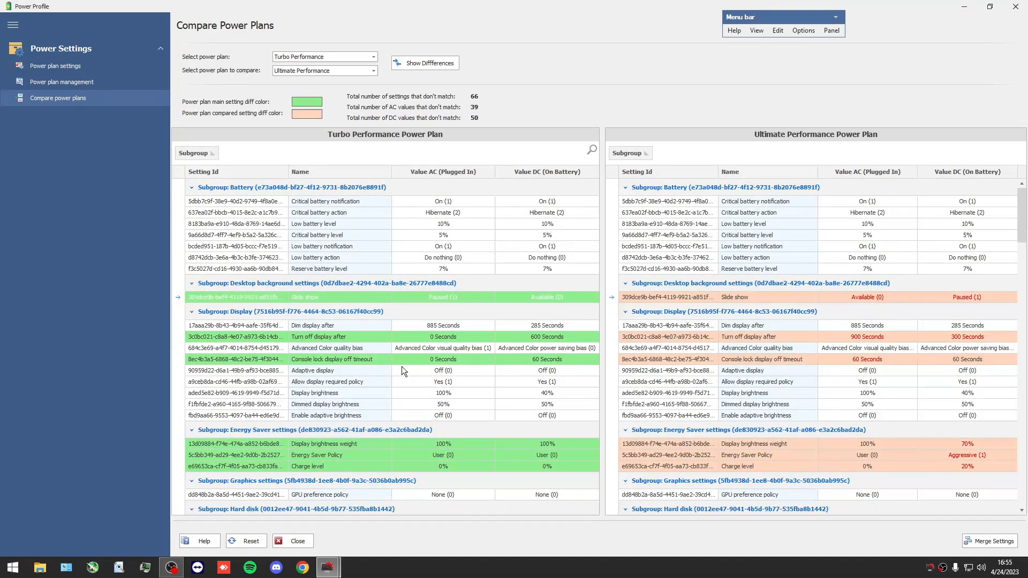
scroll(down, 3)
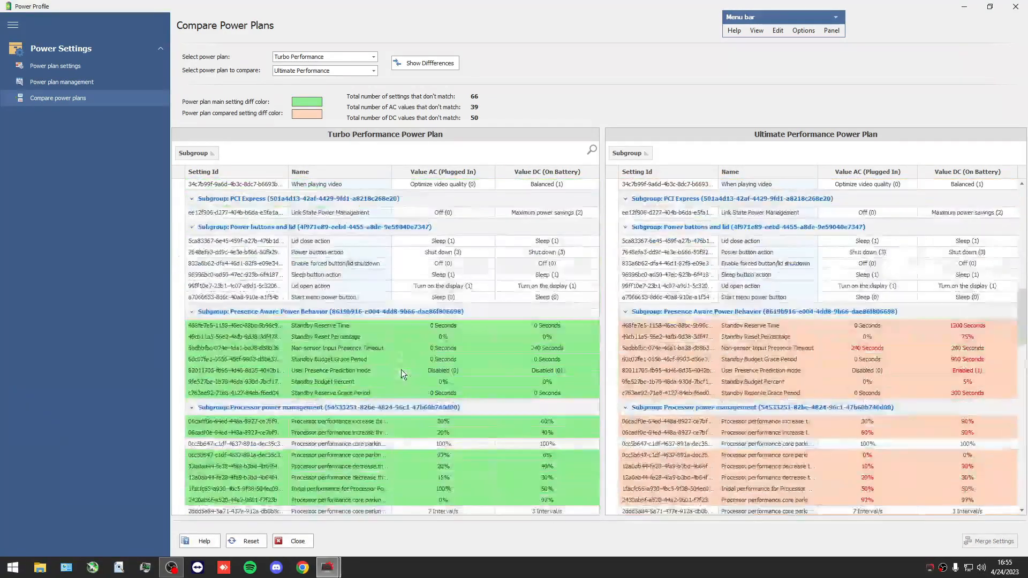
scroll(down, 3)
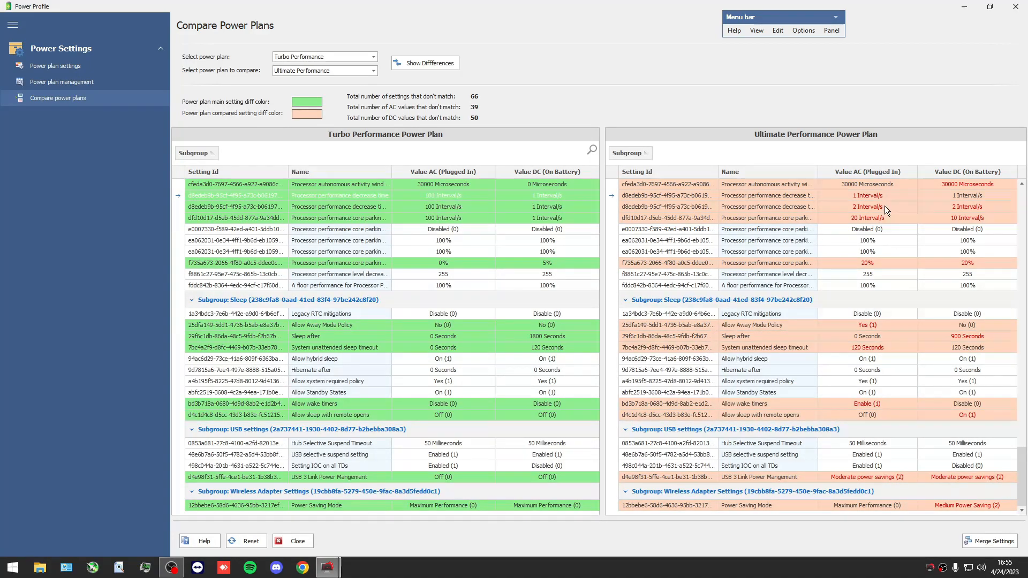
mouse_move(869, 207)
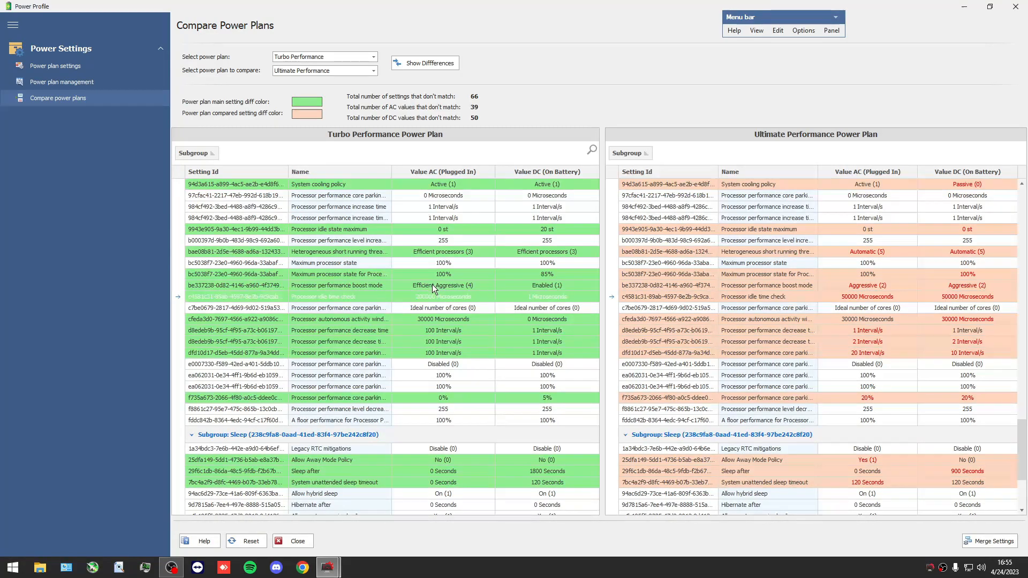
scroll(down, 3)
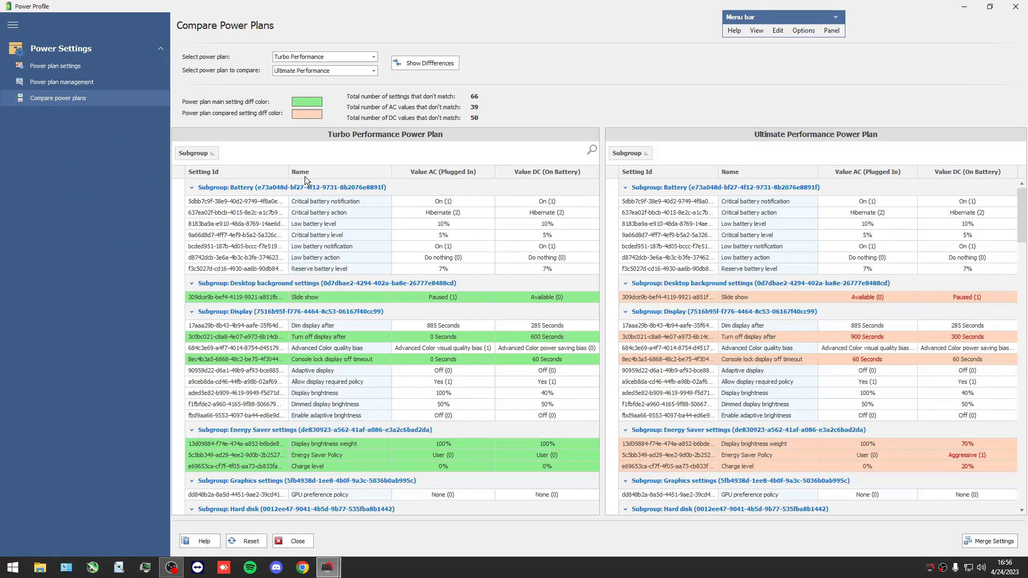
click(61, 81)
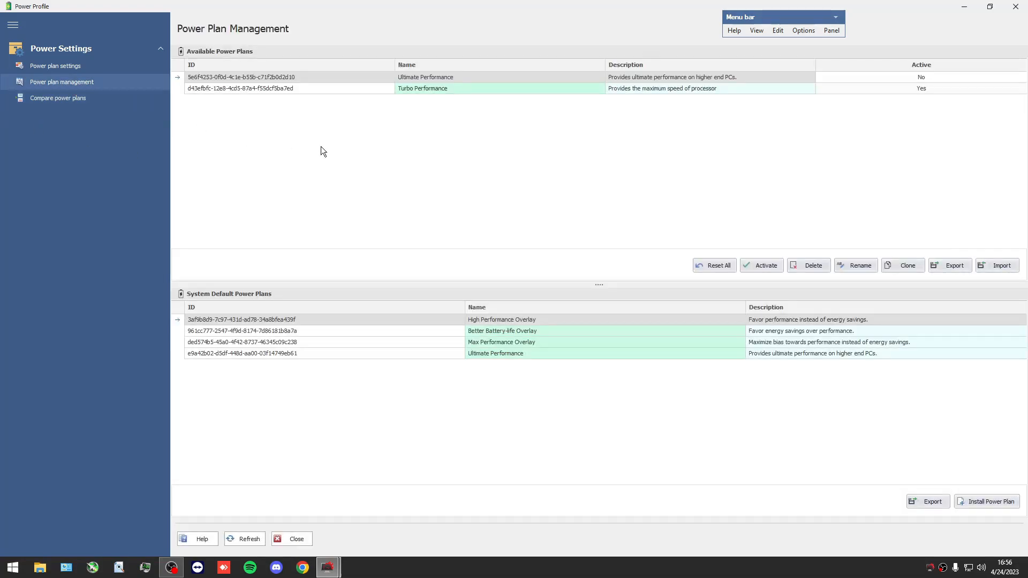
Select the Turbo and Ultimate Performance plans, then reopen the plan comparison
click(345, 318)
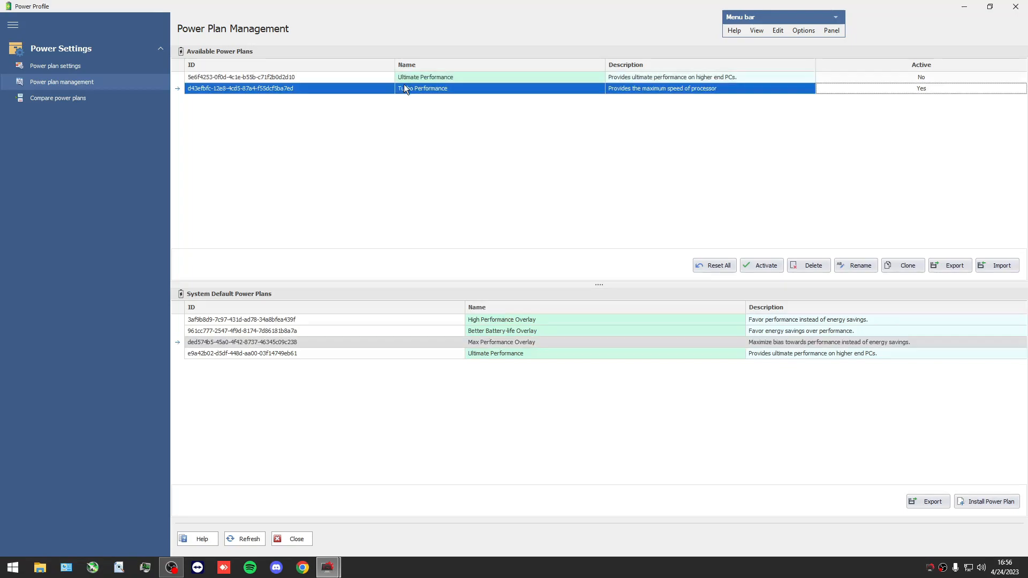
click(424, 76)
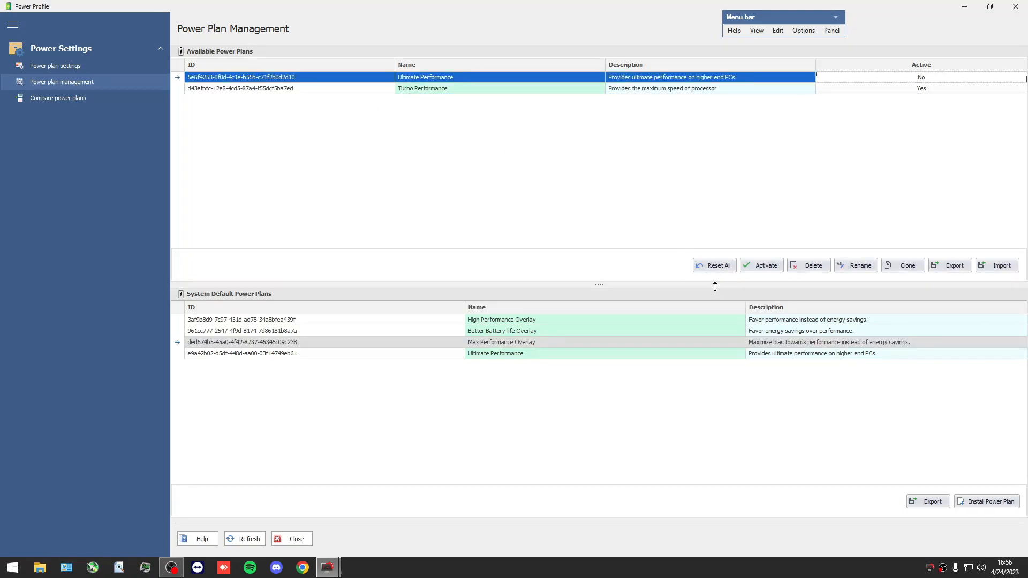
click(422, 88)
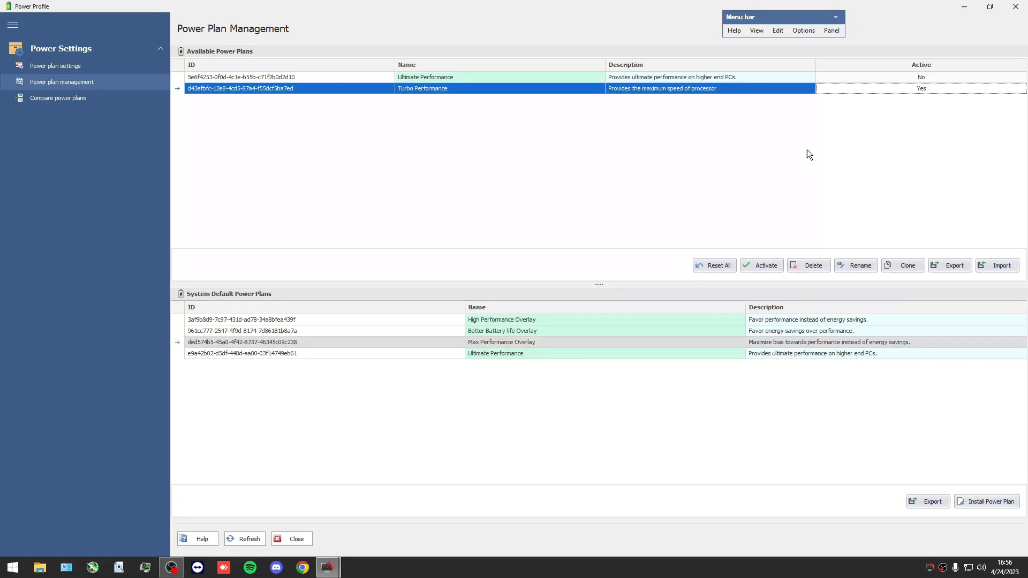
click(859, 266)
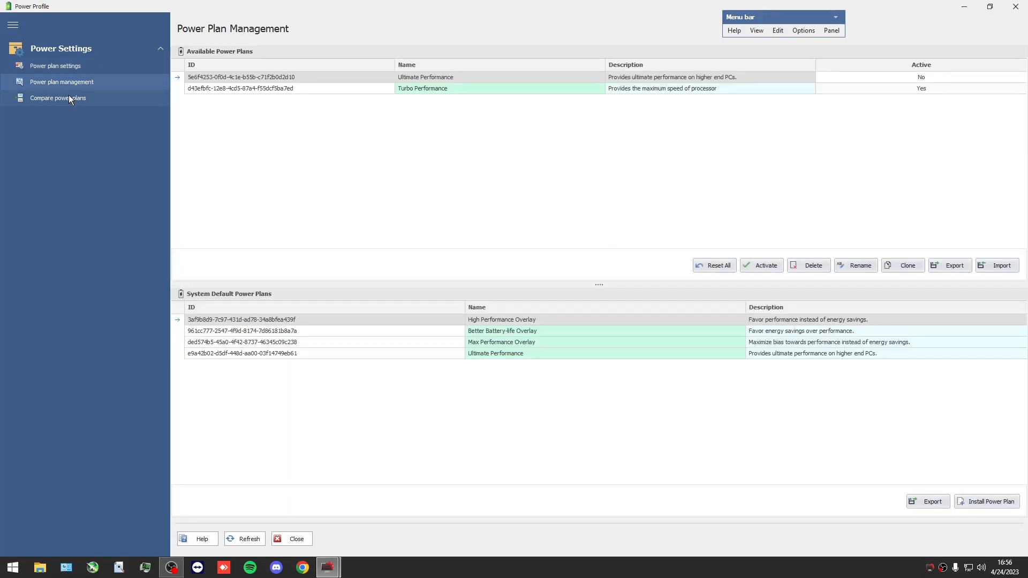
click(58, 97)
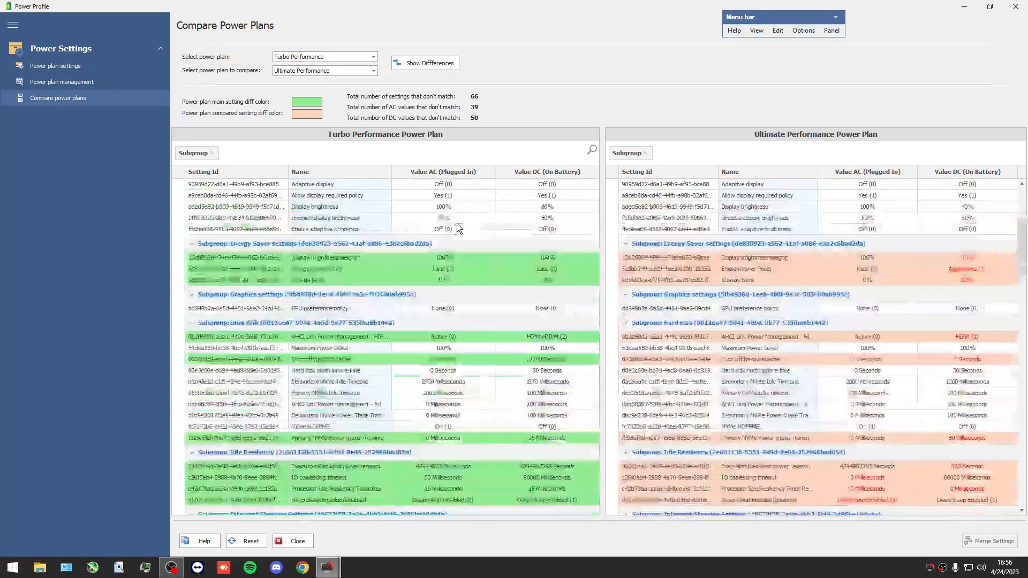
scroll(down, 3)
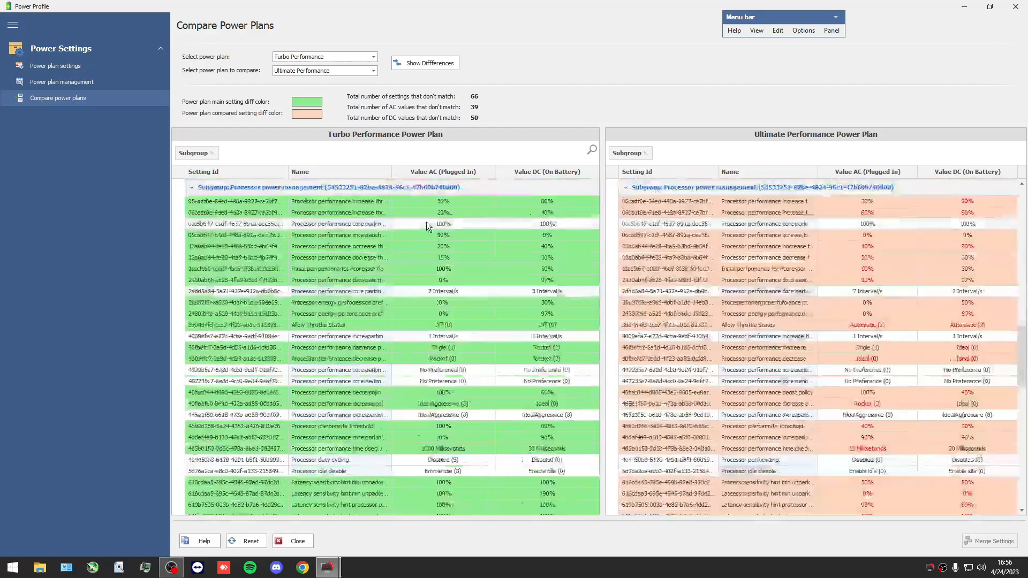
scroll(down, 3)
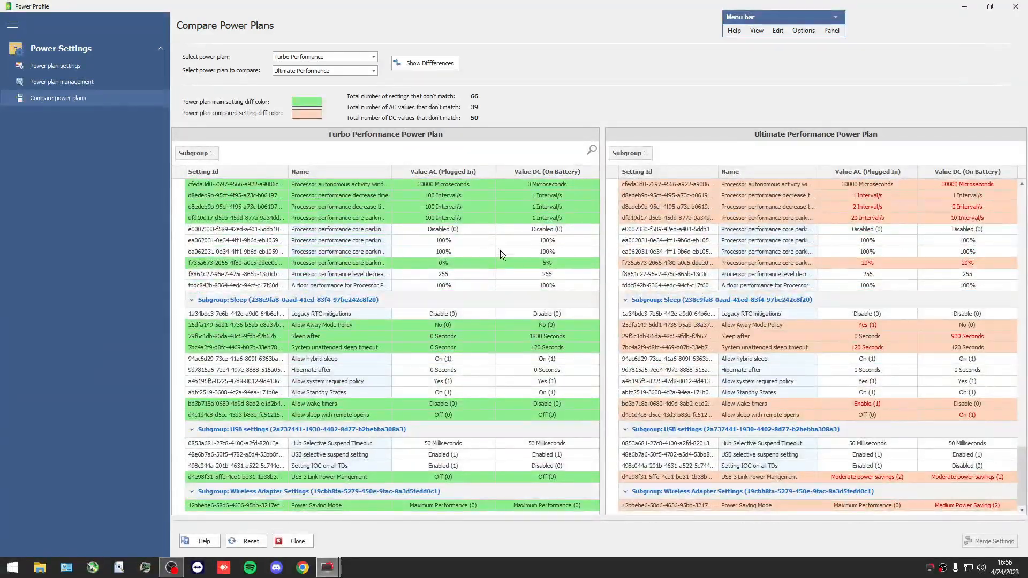
scroll(down, 3)
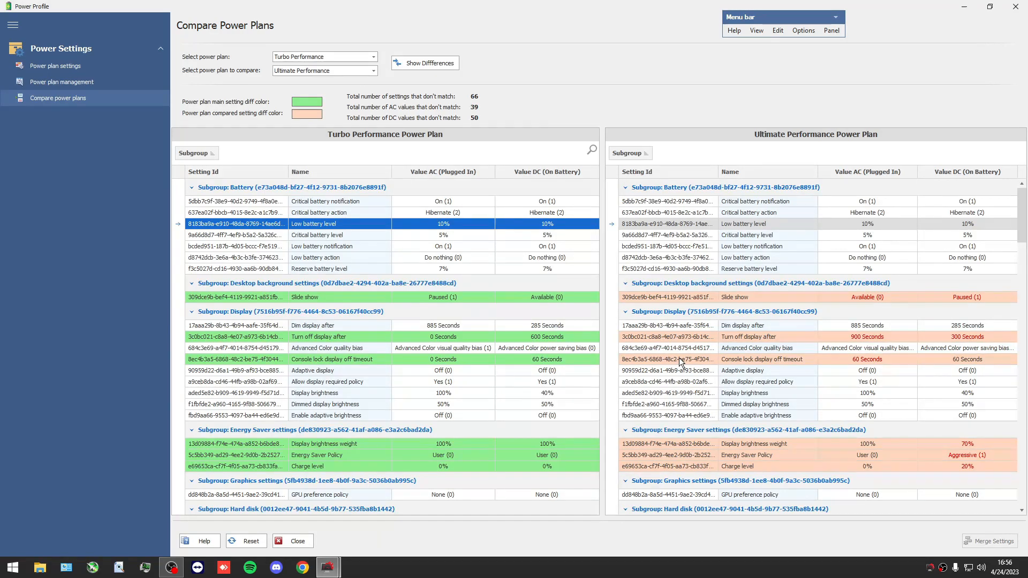
scroll(down, 3)
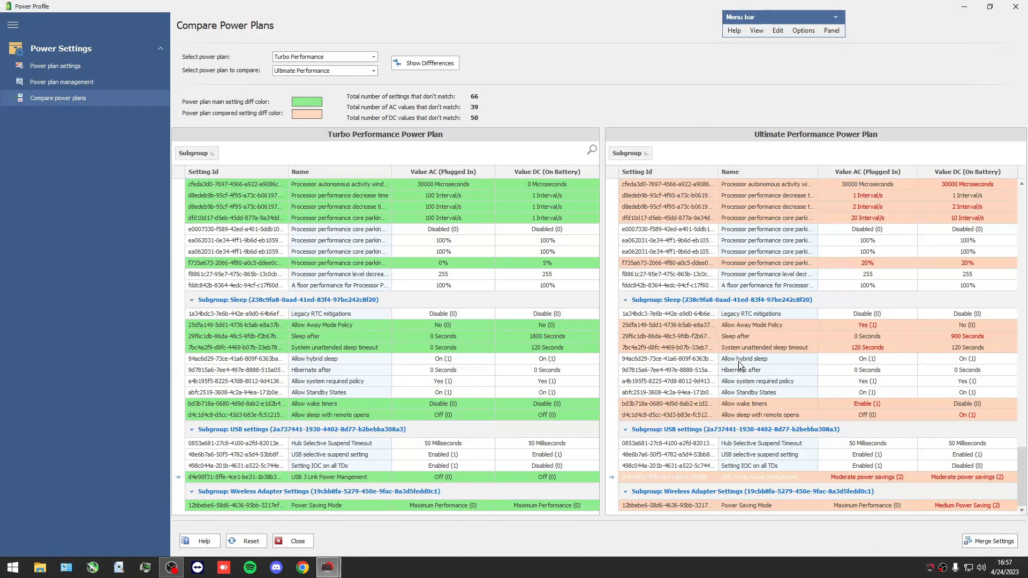
mouse_move(446, 296)
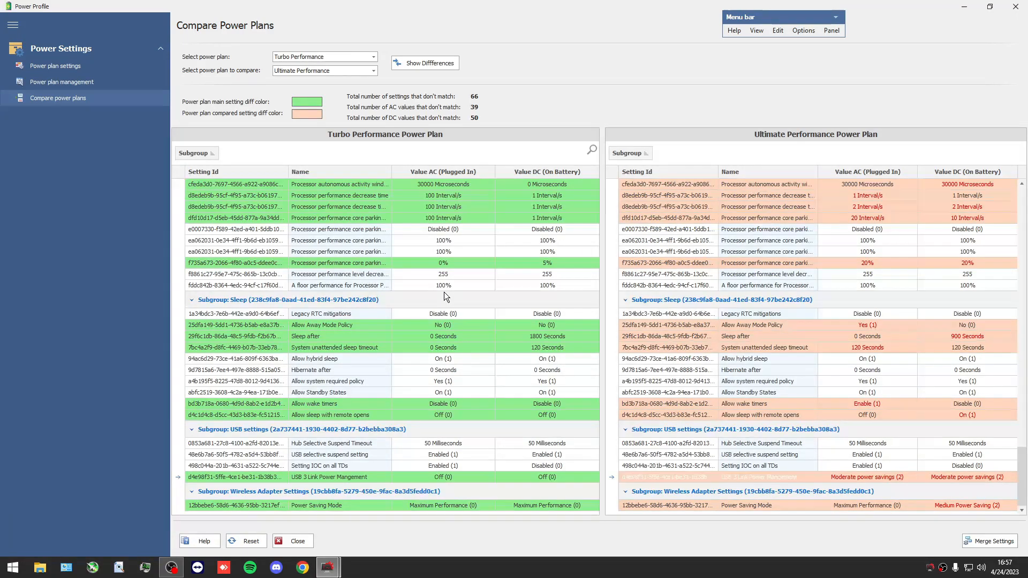
mouse_move(894, 499)
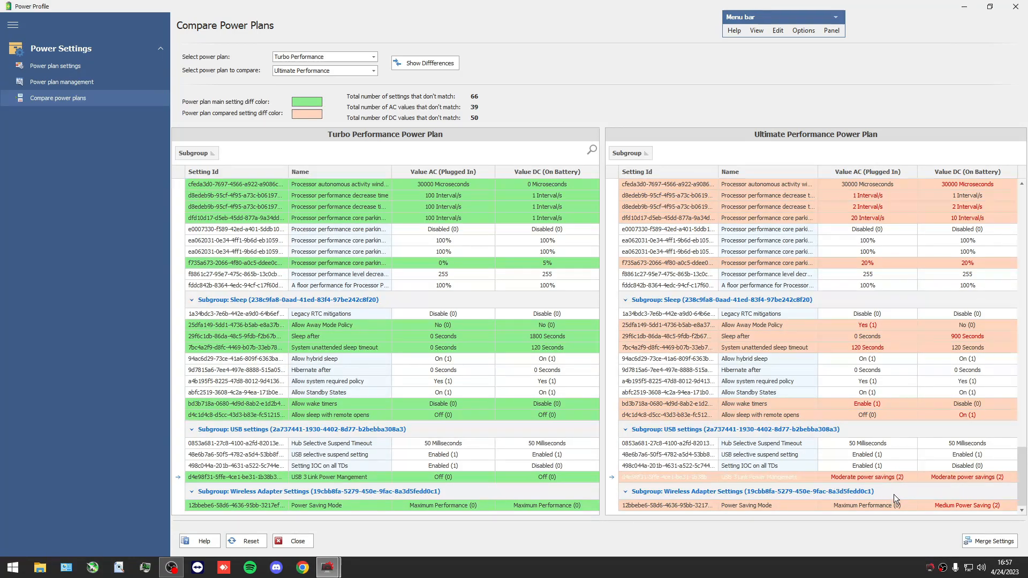